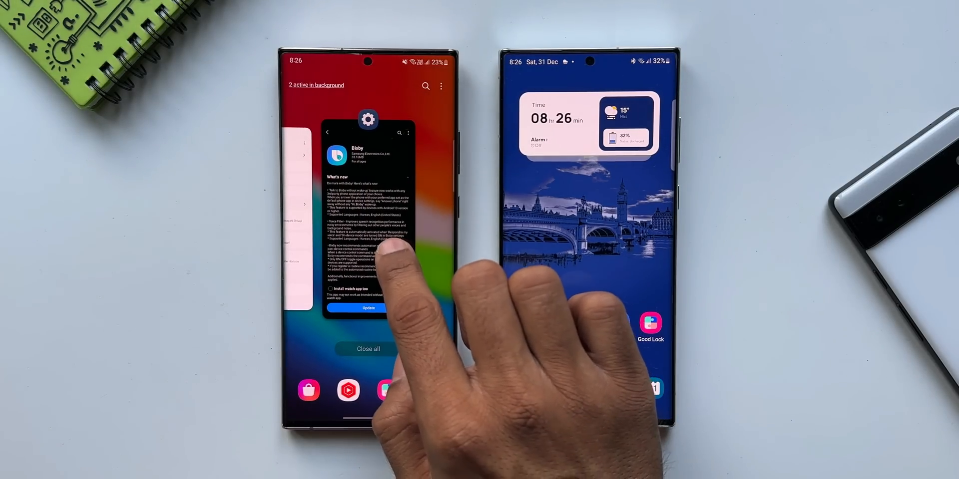
pyautogui.click(367, 214)
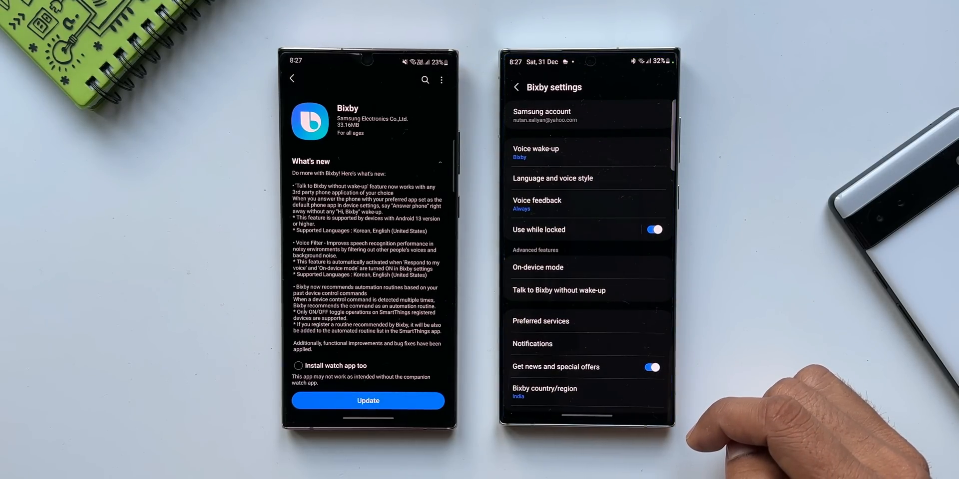
pyautogui.click(558, 290)
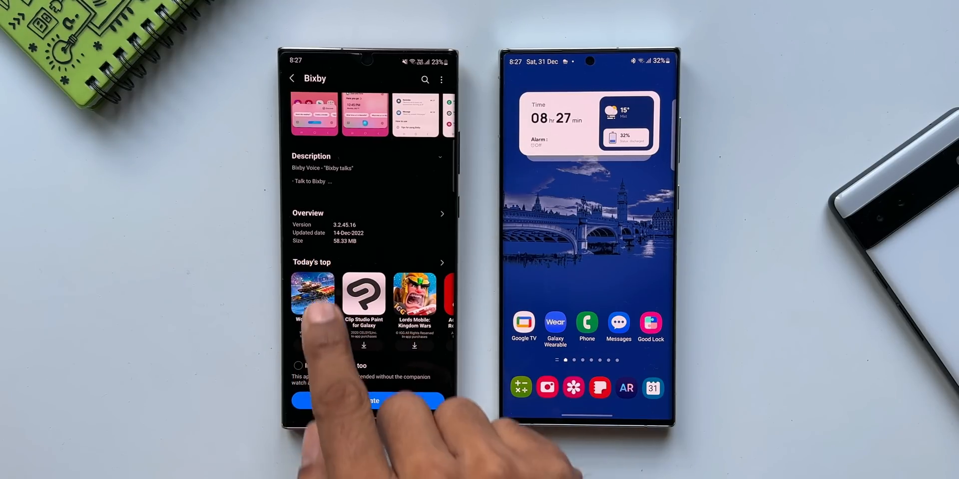
pyautogui.scroll(3)
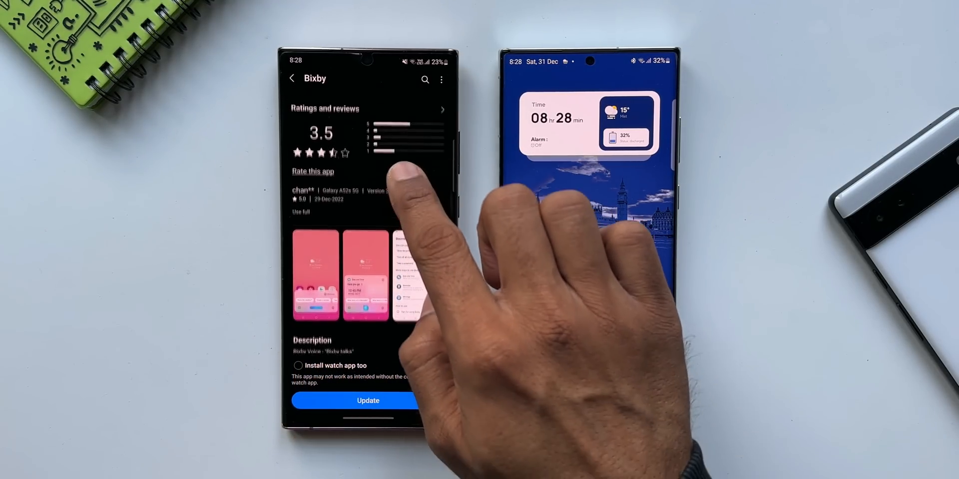
pyautogui.scroll(3)
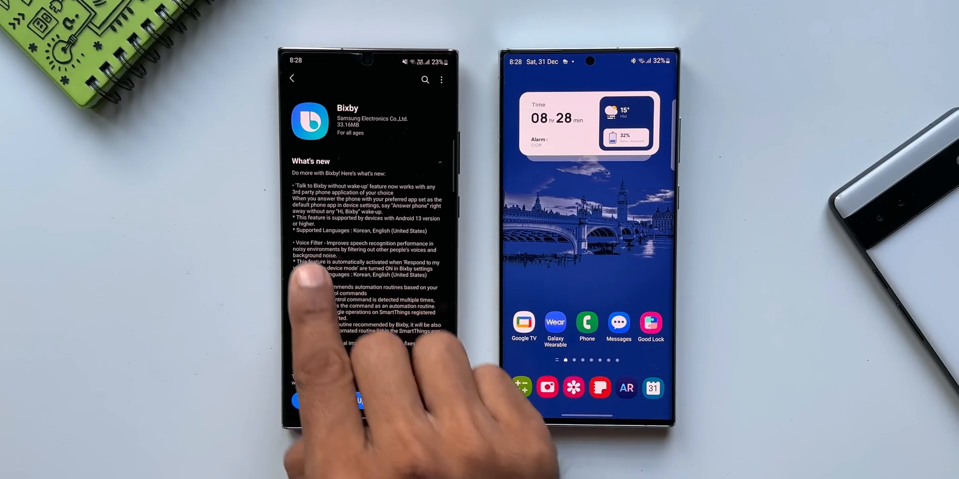
pyautogui.scroll(-3)
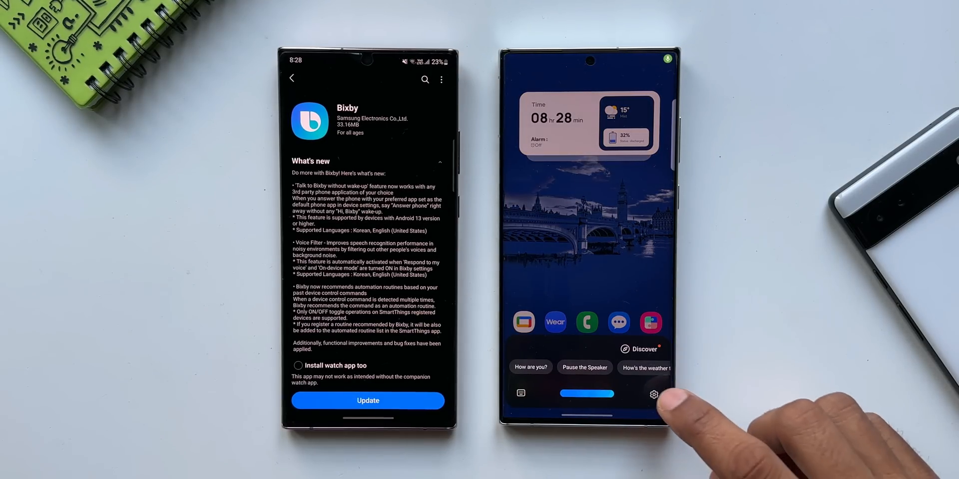
# - Set Bixby's language and voice style to English (United States) in Bixby settings
pyautogui.click(653, 393)
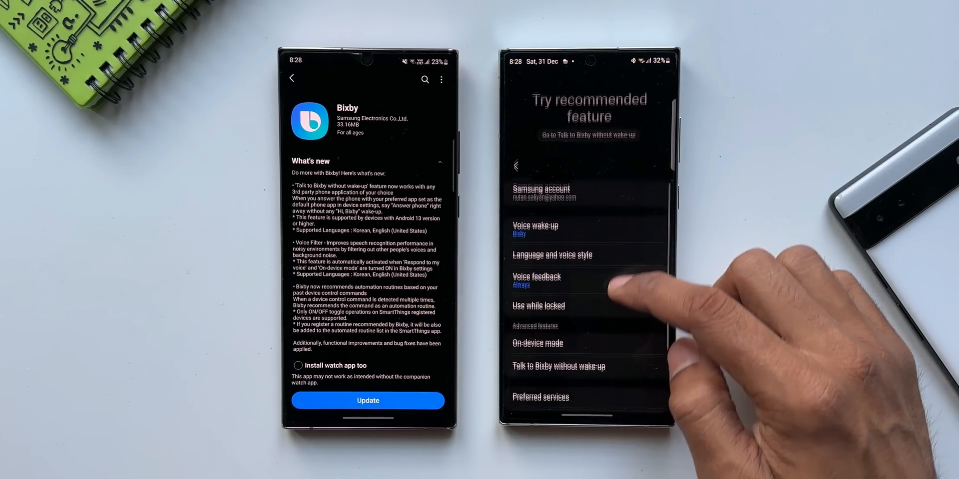
pyautogui.scroll(3)
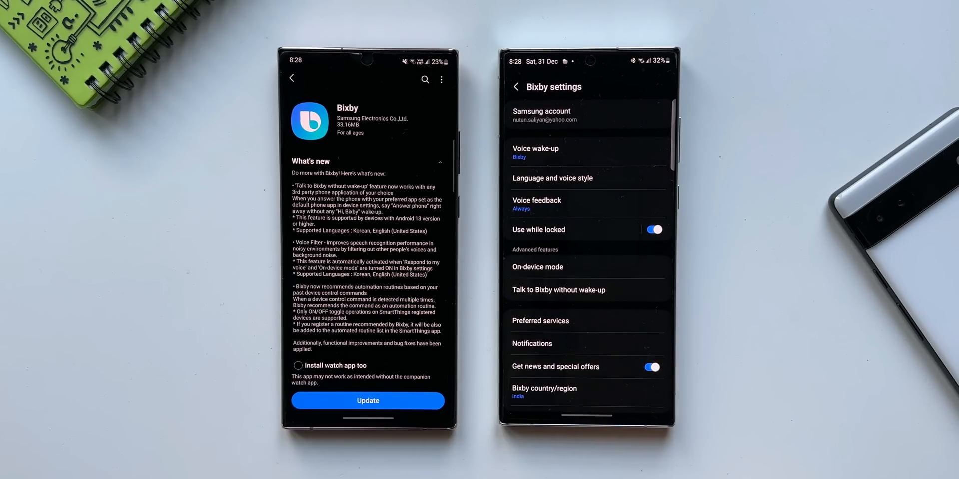
pyautogui.scroll(-3)
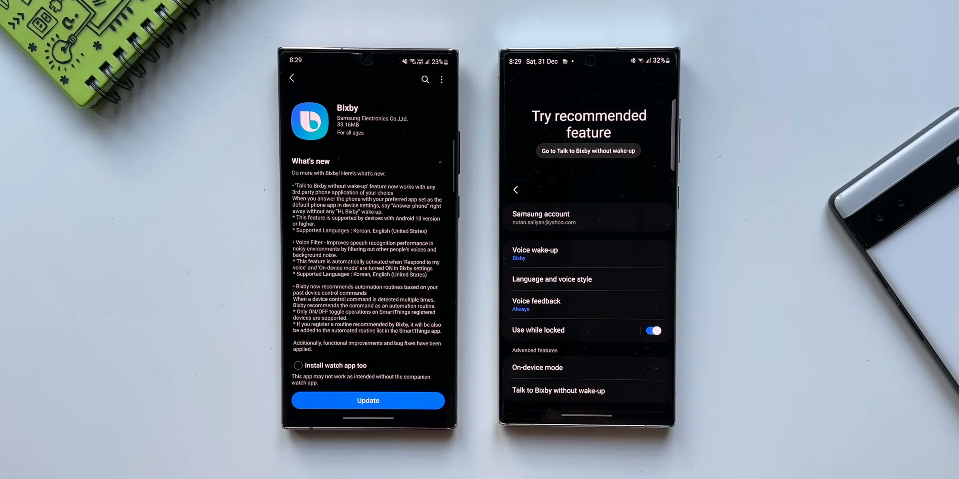
pyautogui.moveTo(795, 378)
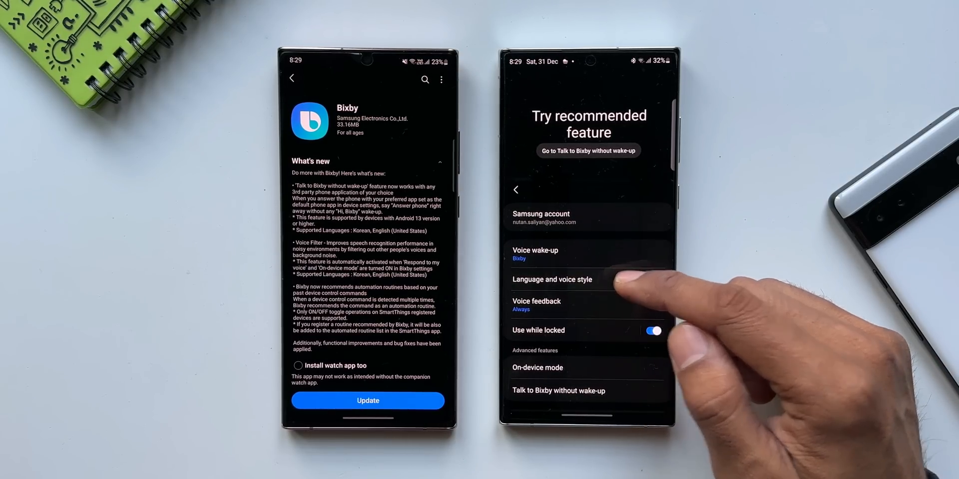
pyautogui.click(553, 280)
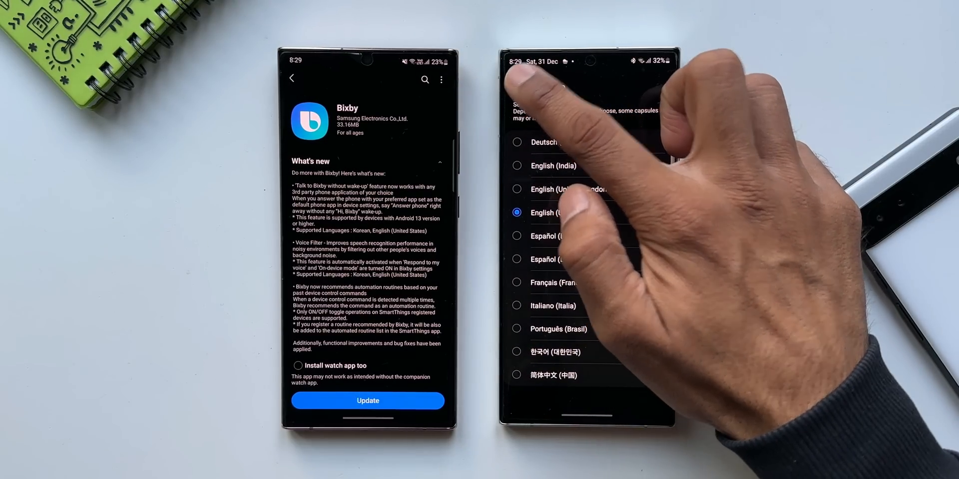
pyautogui.click(517, 87)
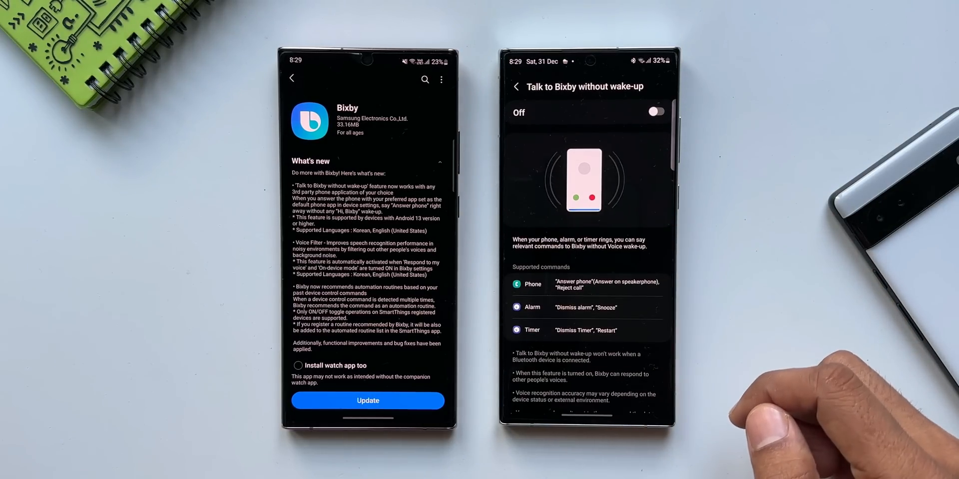
# - Switch on Talk to Bixby without wake-up and go back to Bixby settings
pyautogui.click(656, 112)
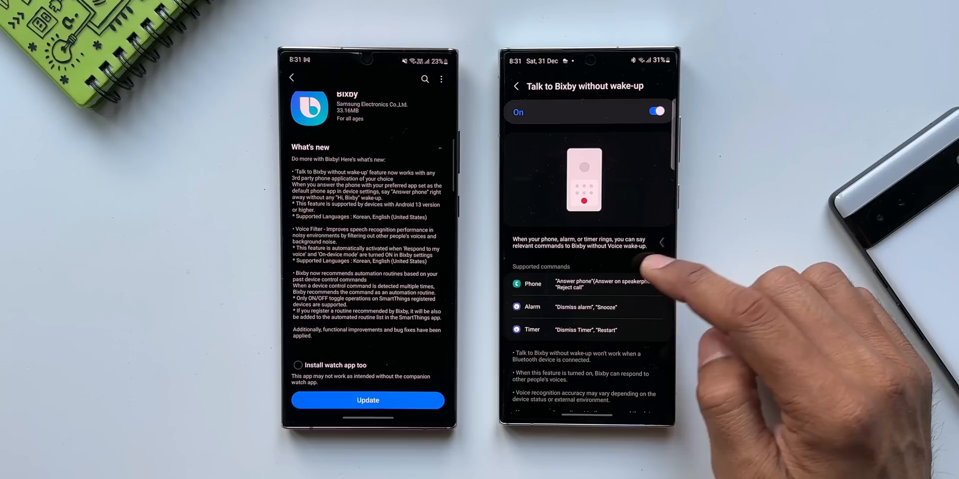
pyautogui.click(517, 85)
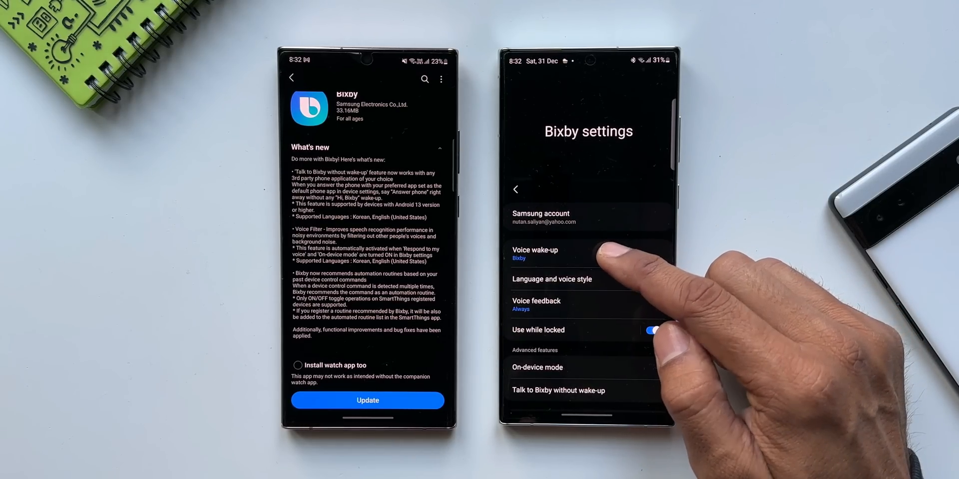
# - Enable Respond to my voice under Voice wake-up, then return to settings
pyautogui.click(535, 252)
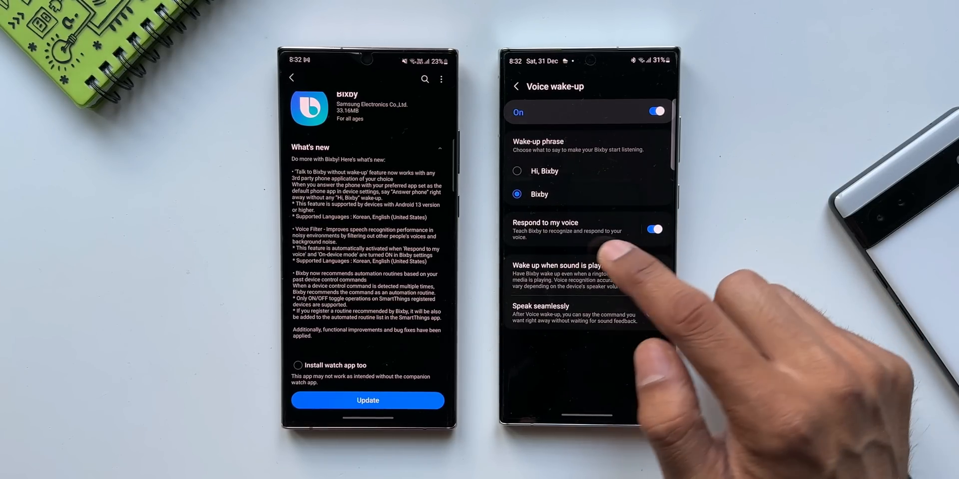
pyautogui.click(654, 229)
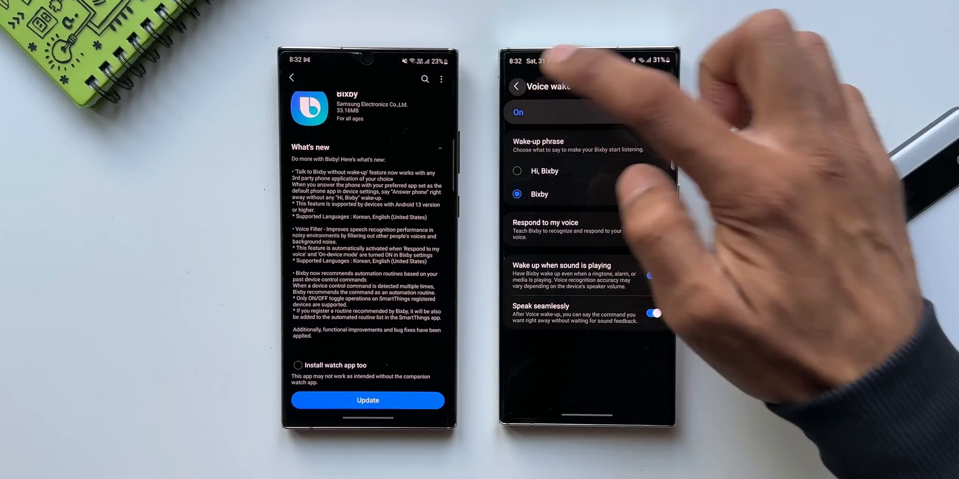
pyautogui.click(517, 87)
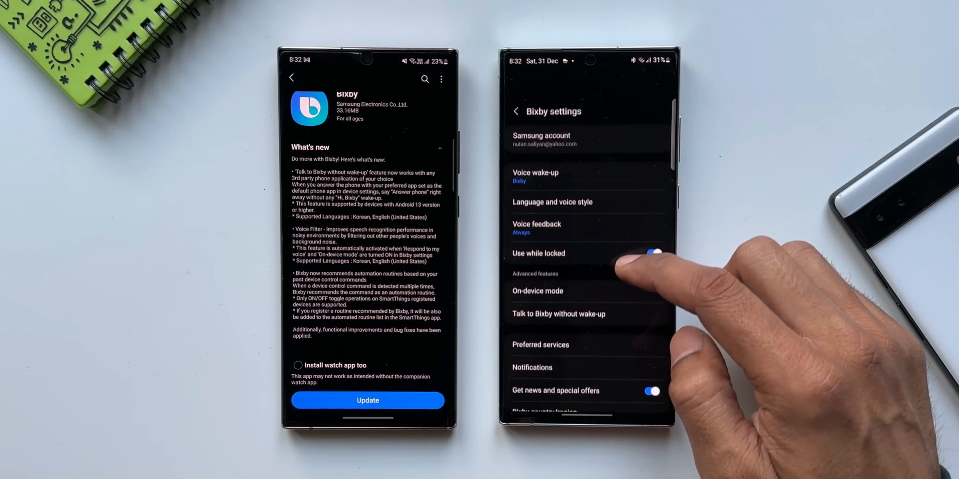
# - Turn on On-device mode and accept its package download
pyautogui.scroll(3)
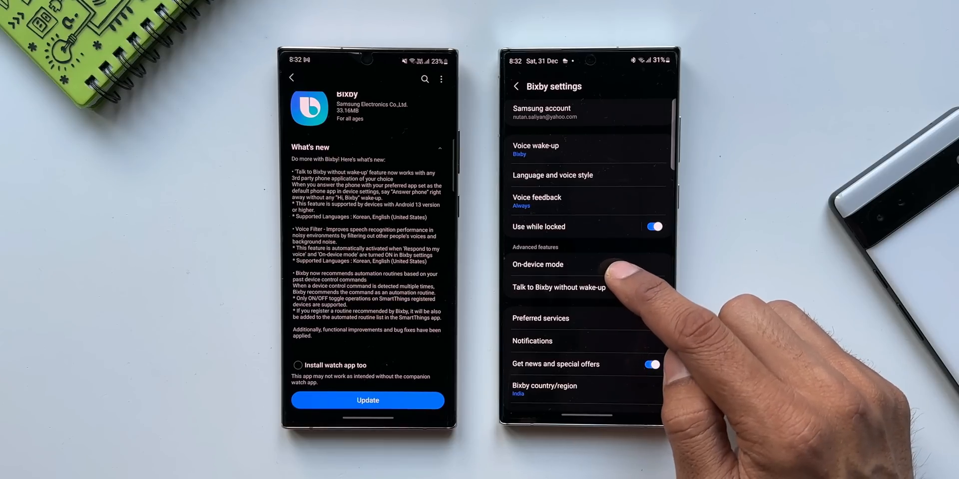
pyautogui.click(537, 264)
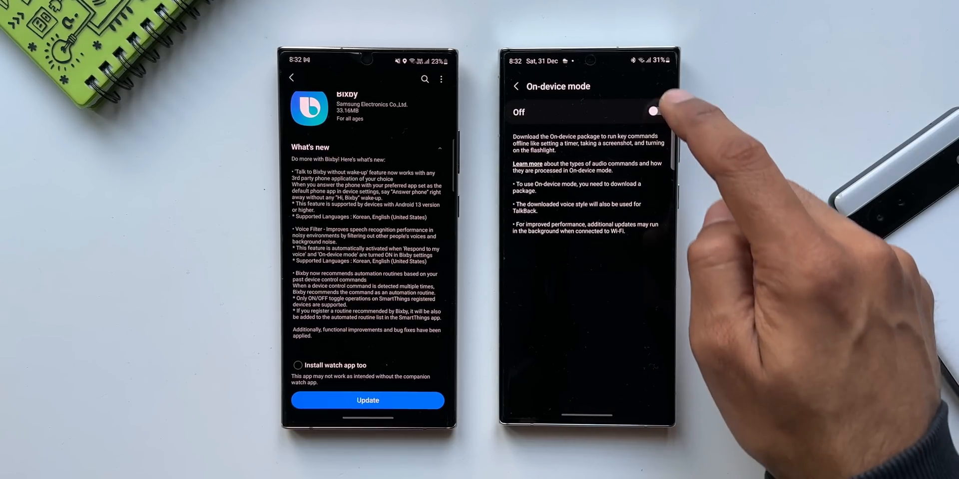
pyautogui.click(653, 112)
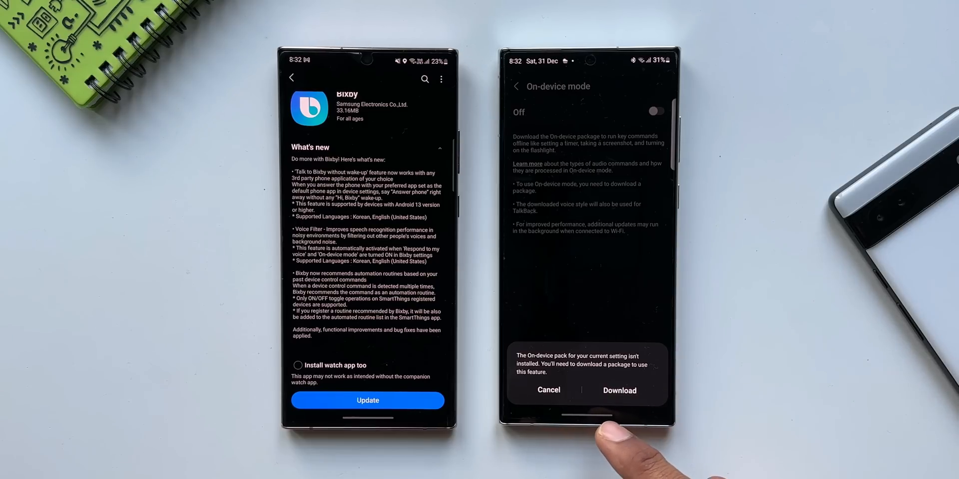
pyautogui.click(619, 390)
pyautogui.write('sma')
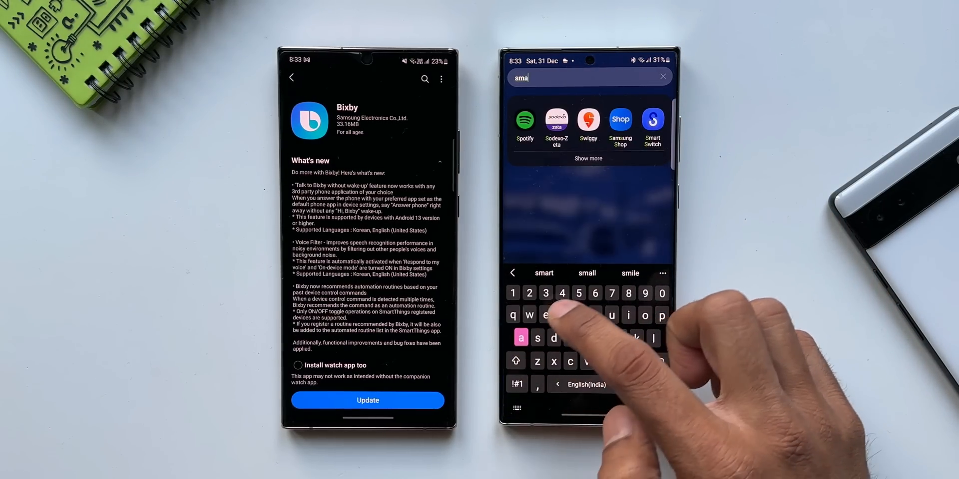
# - Launch SmartThings and view its Devices, Menu and Automations pages, ending on Personal devices
pyautogui.write('t')
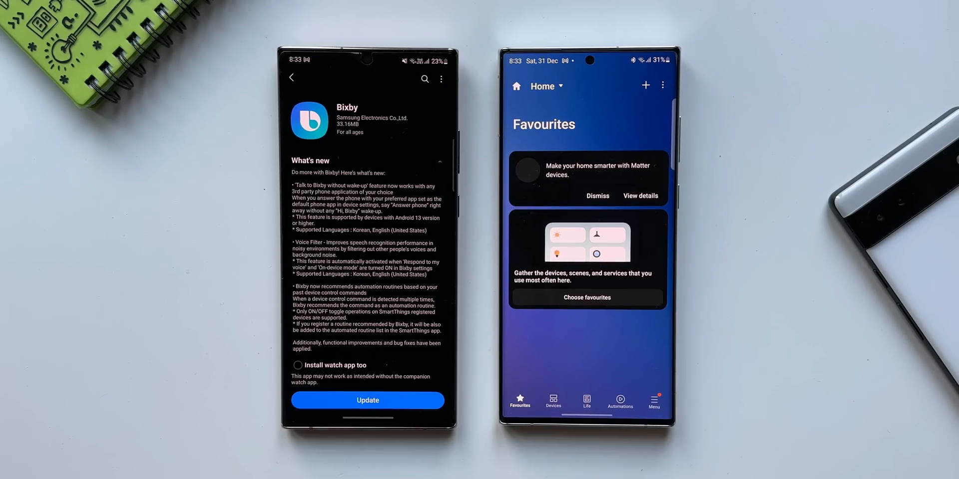
pyautogui.click(552, 400)
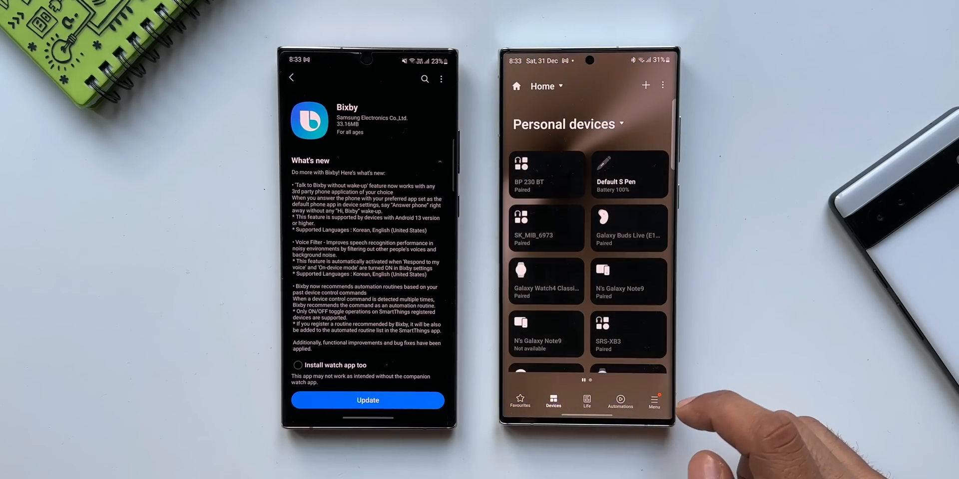
pyautogui.scroll(3)
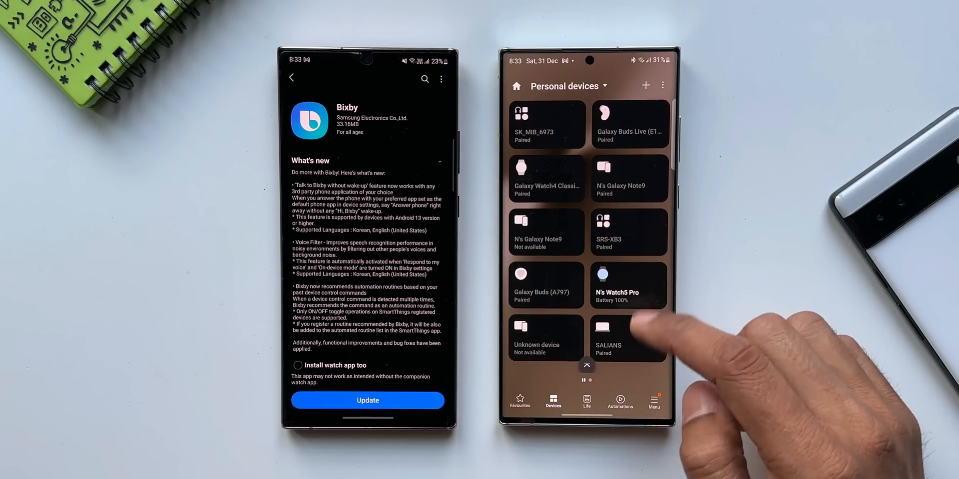
pyautogui.click(586, 403)
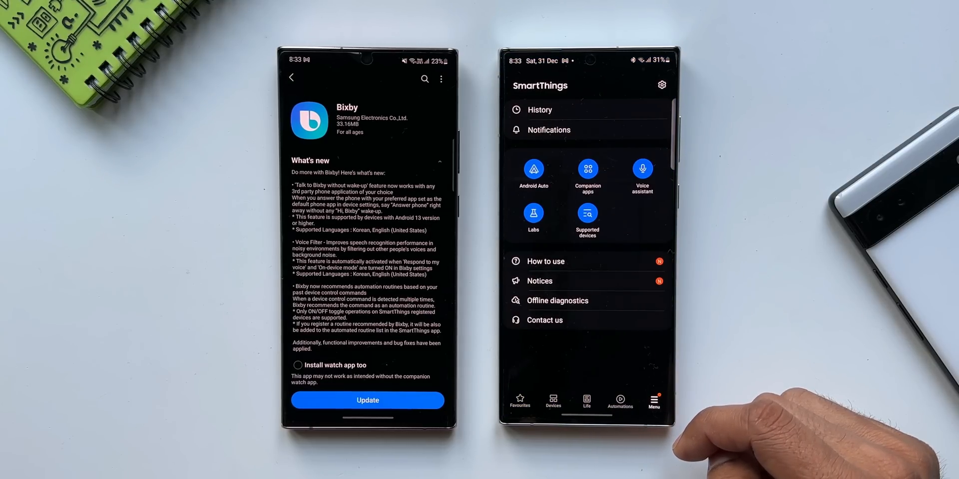
pyautogui.click(619, 402)
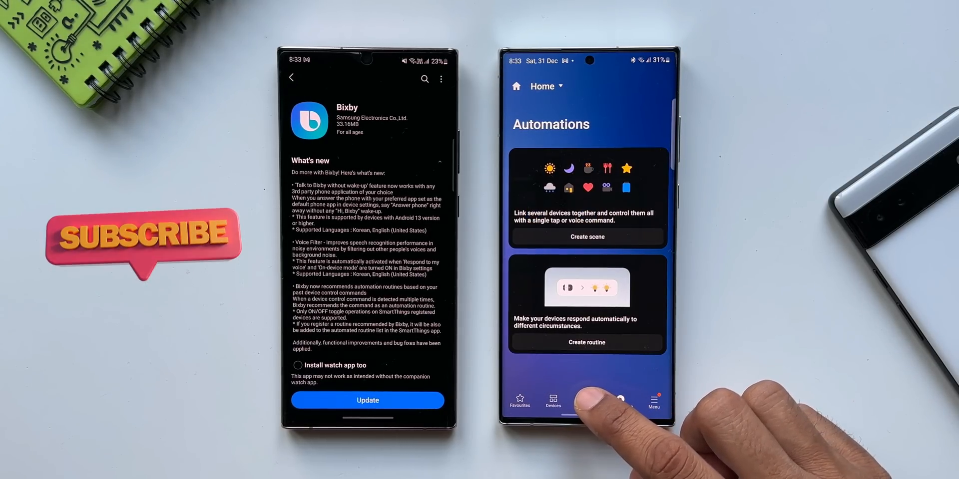
pyautogui.click(552, 402)
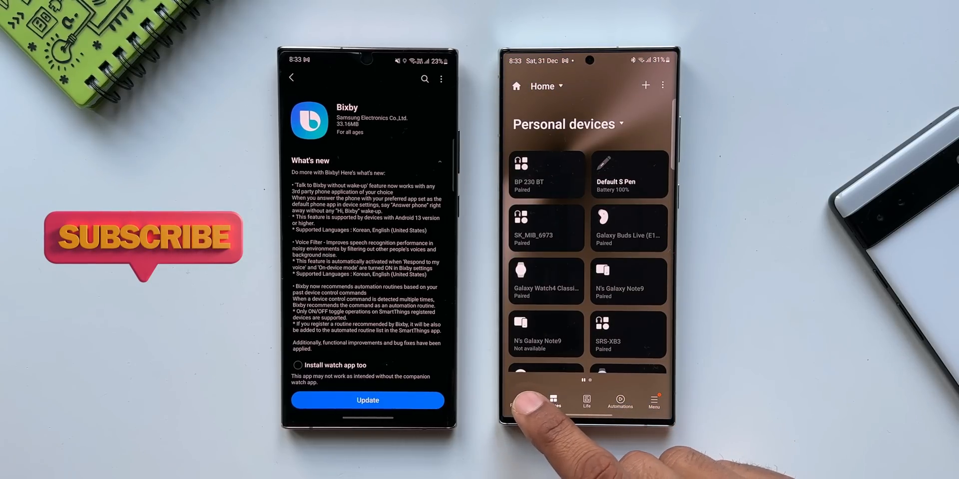